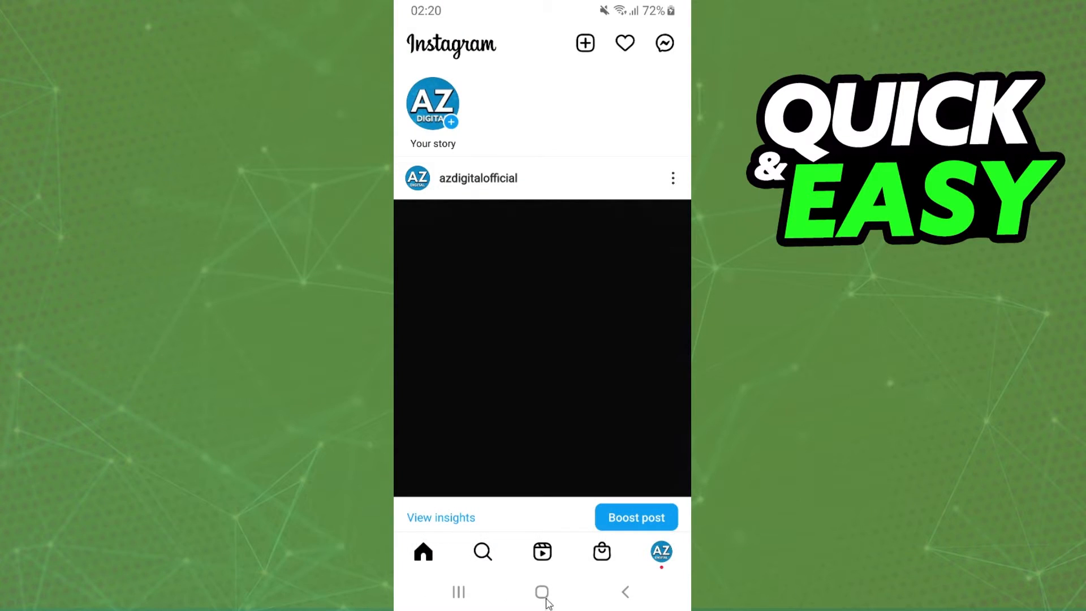
# Reopen Instagram, begin a new story and choose the white-cup photo from the camera roll.
pyautogui.click(542, 592)
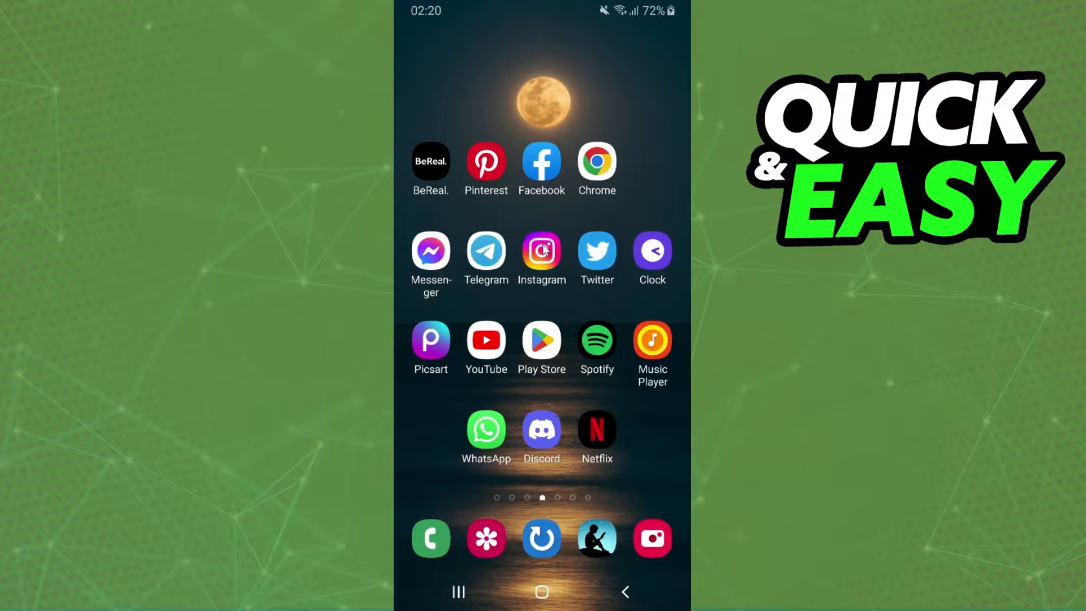
pyautogui.click(542, 251)
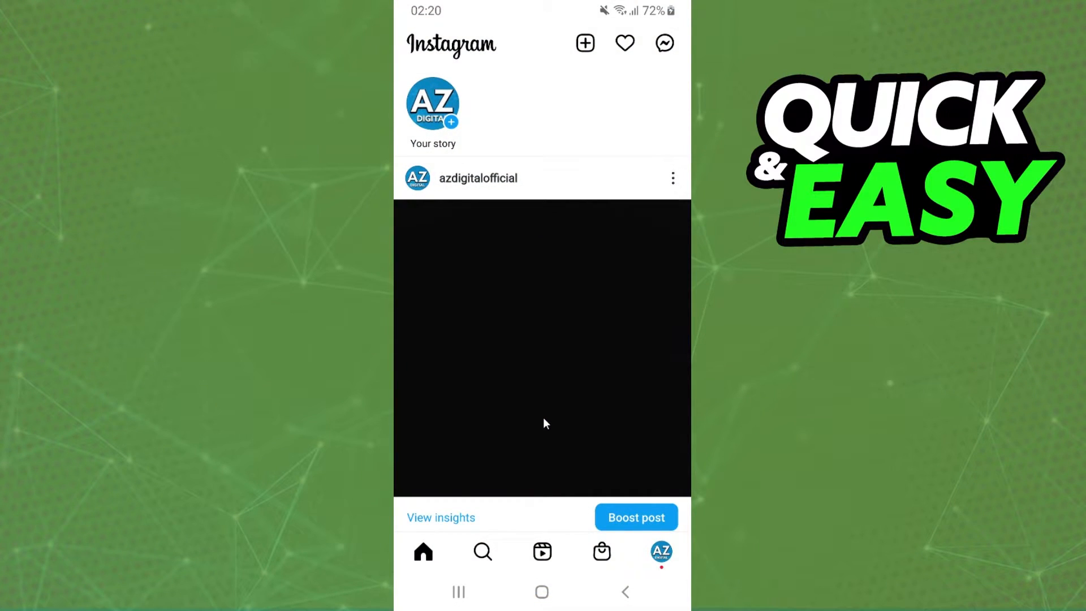
pyautogui.moveTo(432, 548)
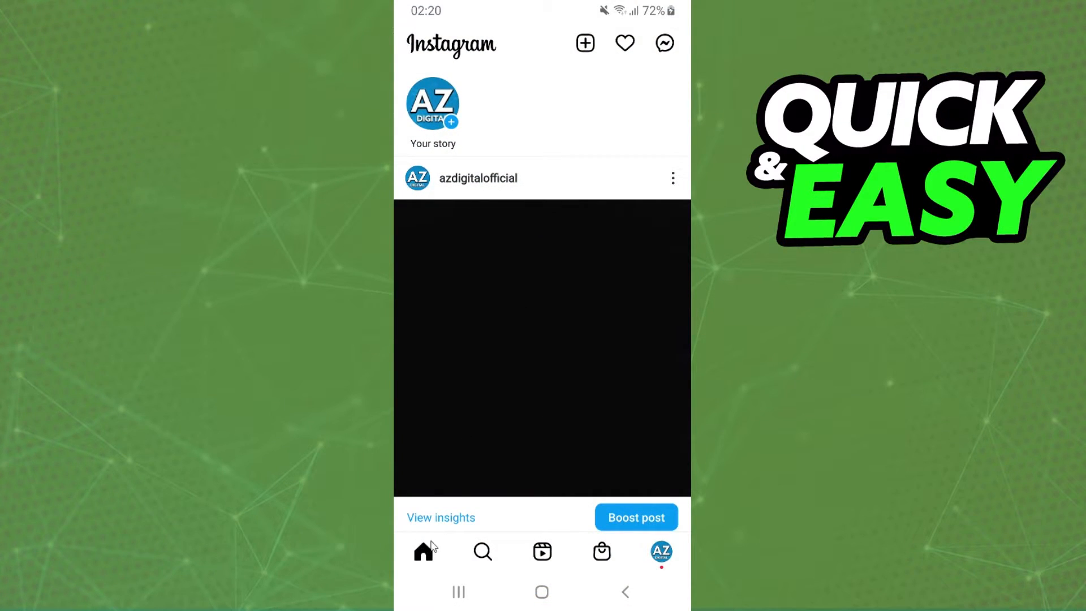
pyautogui.click(431, 104)
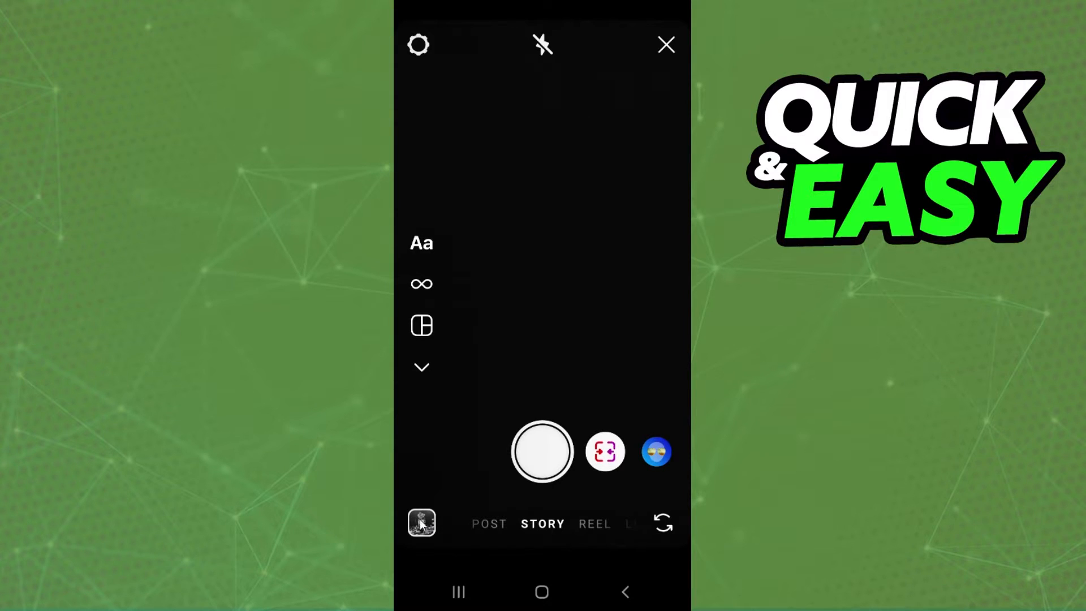
pyautogui.moveTo(560, 427)
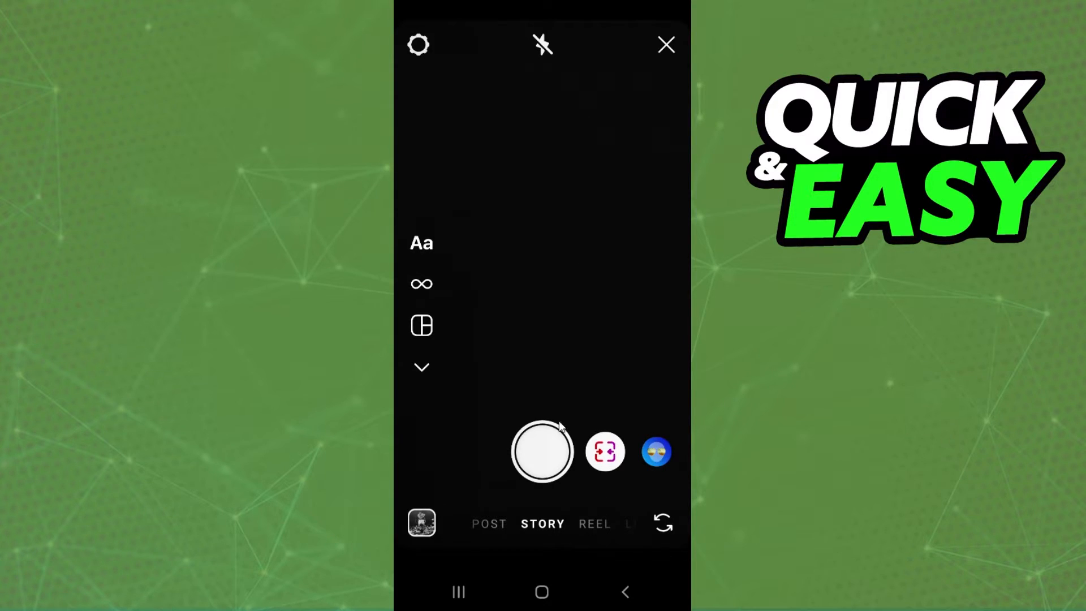
pyautogui.moveTo(615, 334)
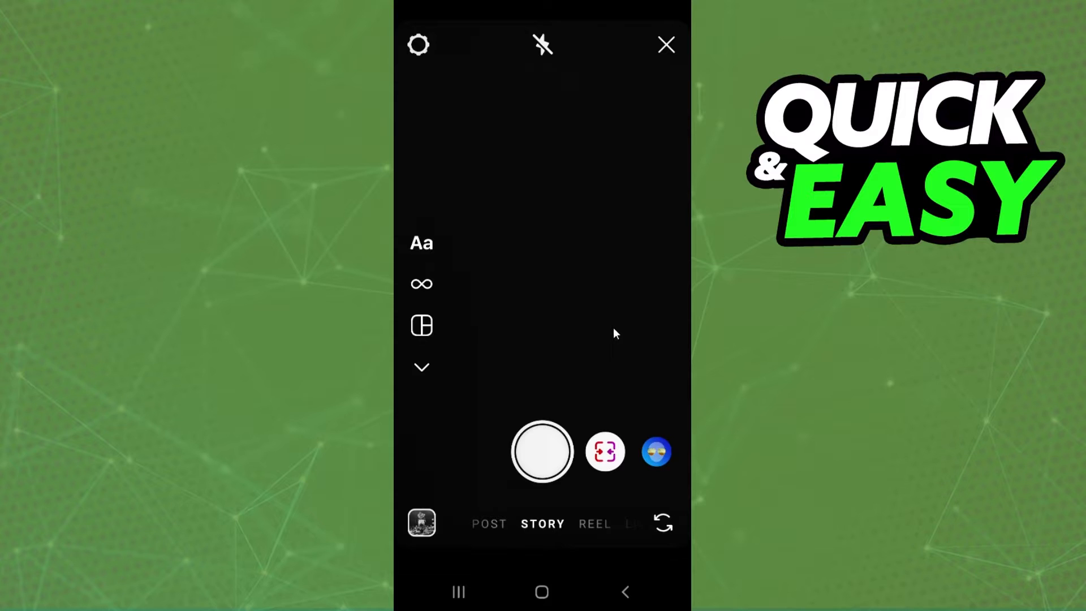
pyautogui.click(542, 452)
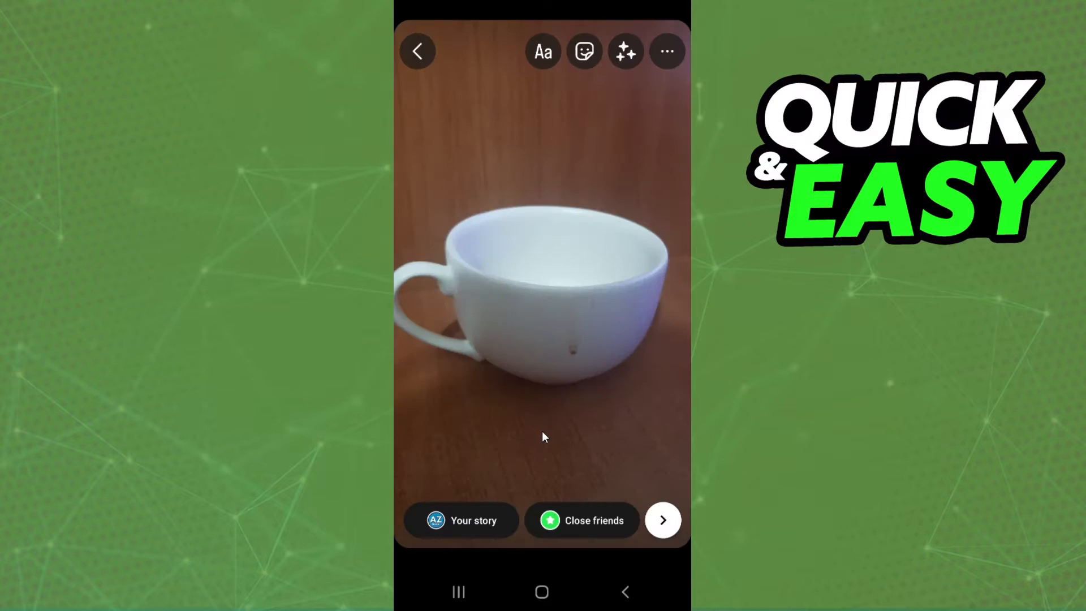
pyautogui.moveTo(541, 434)
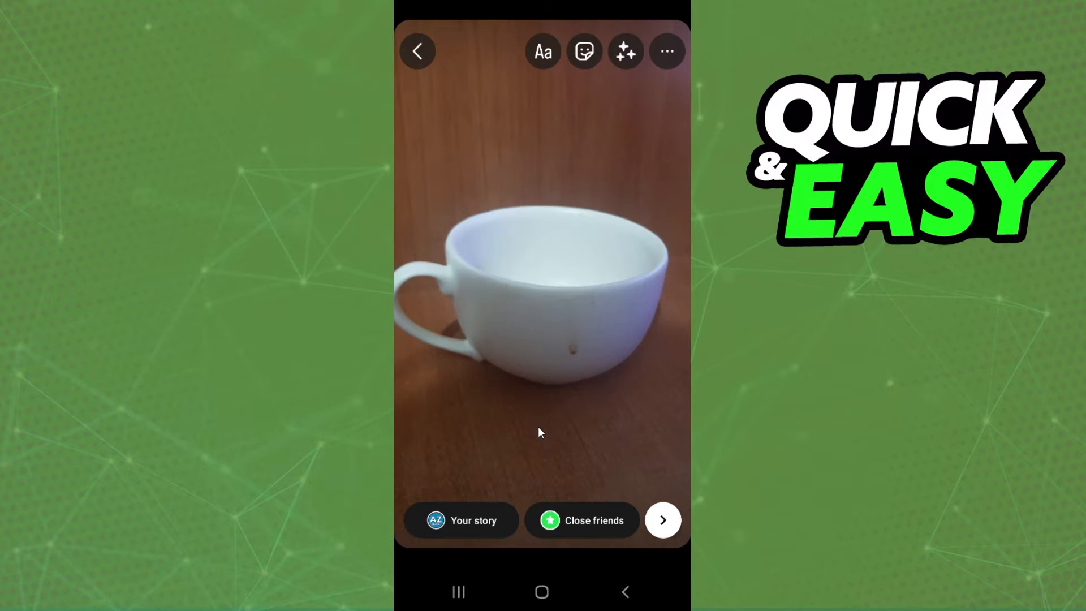
pyautogui.moveTo(569, 72)
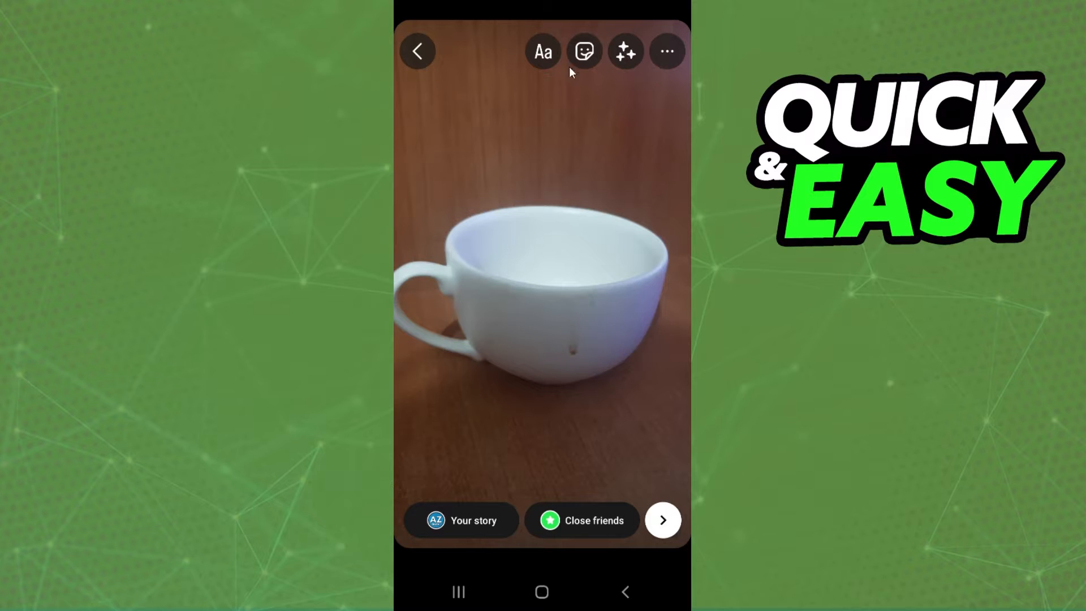
pyautogui.moveTo(553, 131)
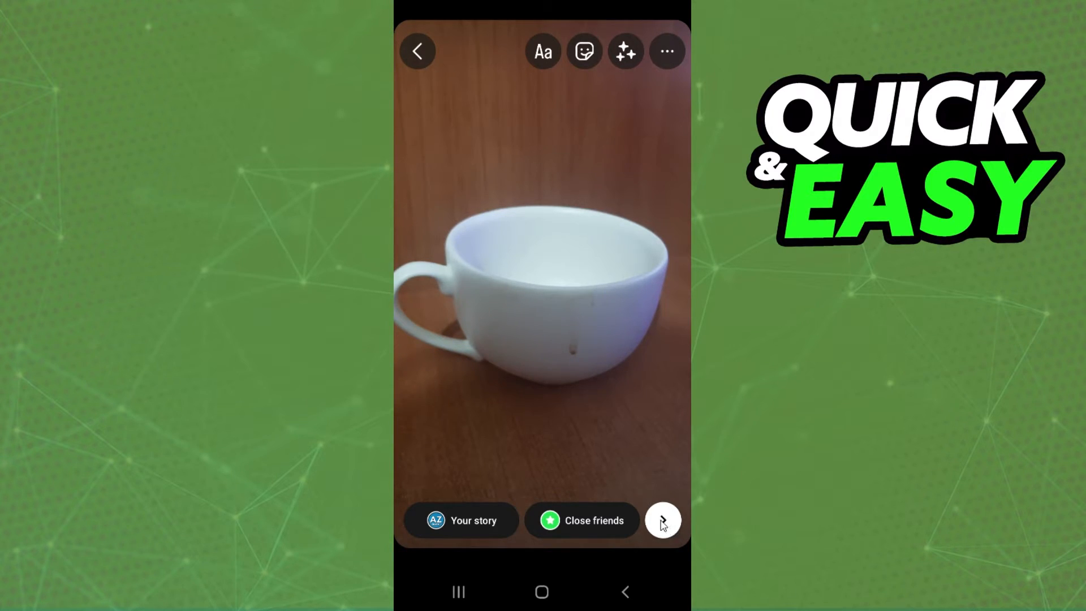
# Send the cup photo to Your Story, landing on the 'Also share to' panel.
pyautogui.click(661, 520)
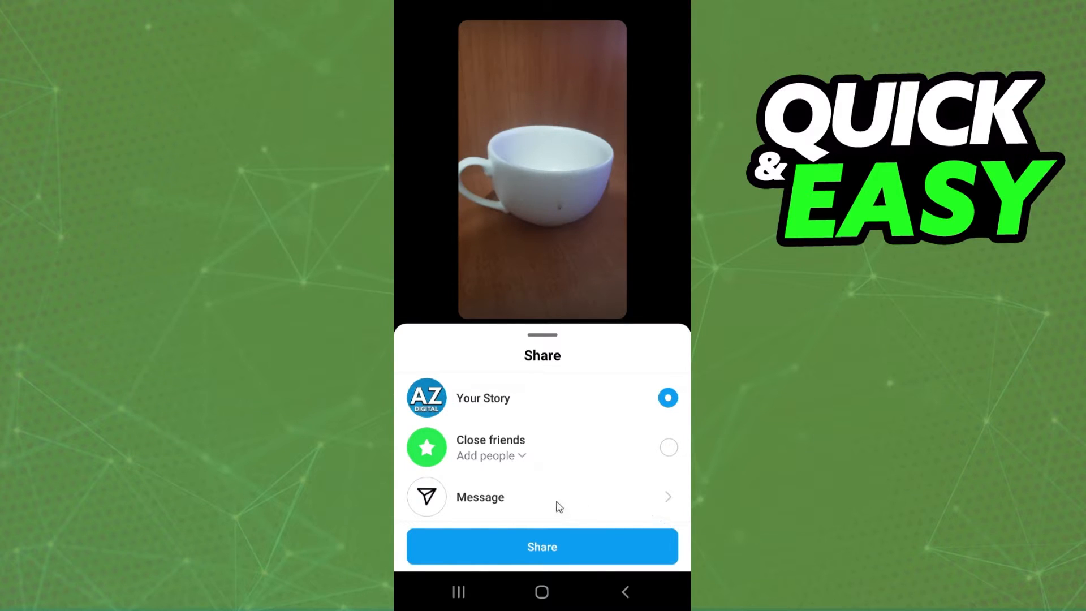
pyautogui.moveTo(572, 460)
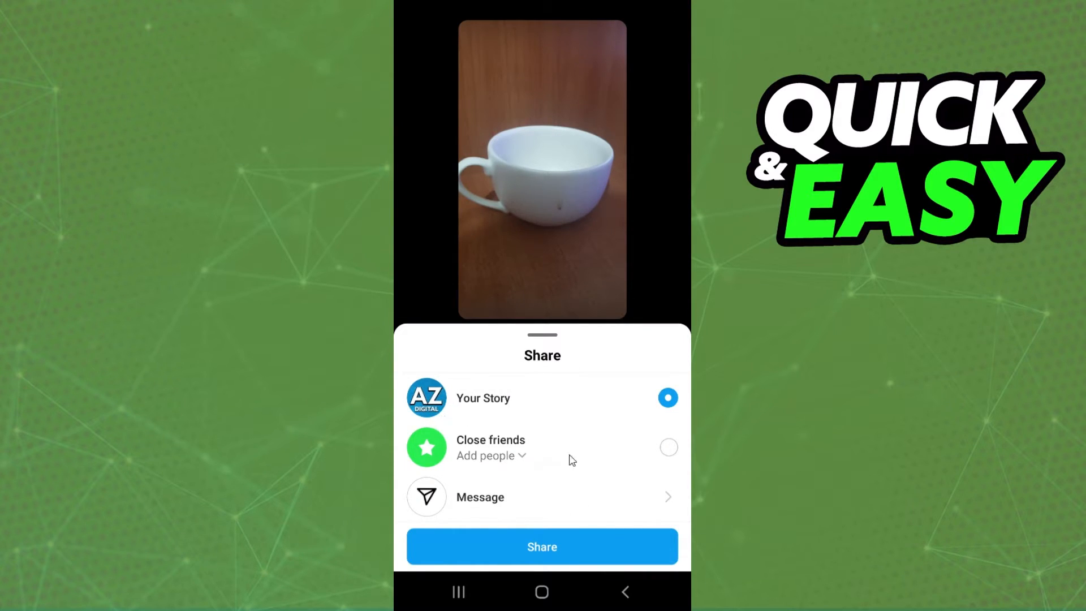
pyautogui.moveTo(523, 408)
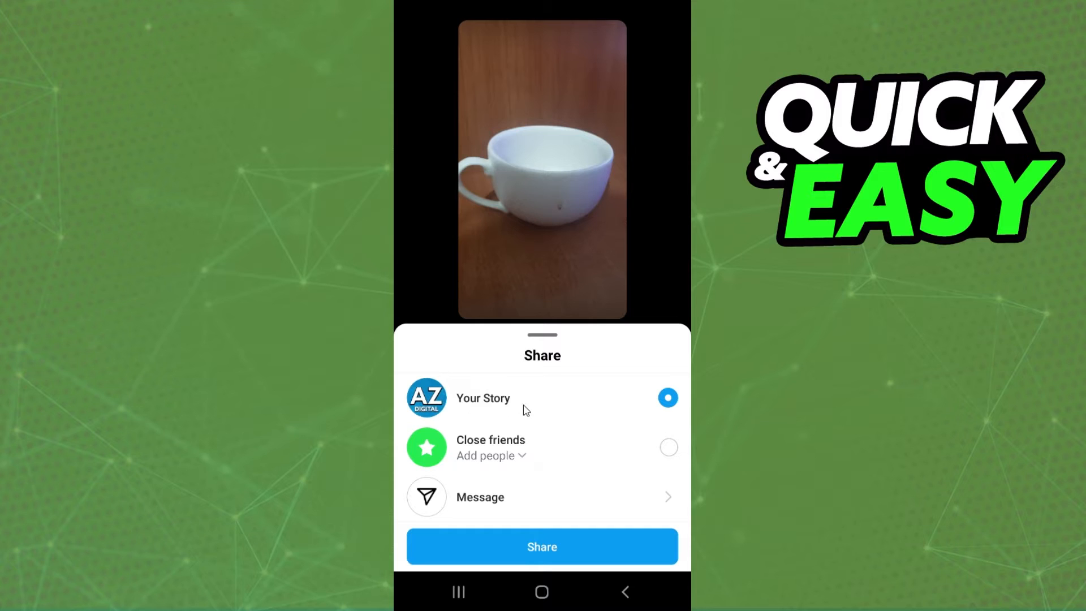
pyautogui.click(542, 547)
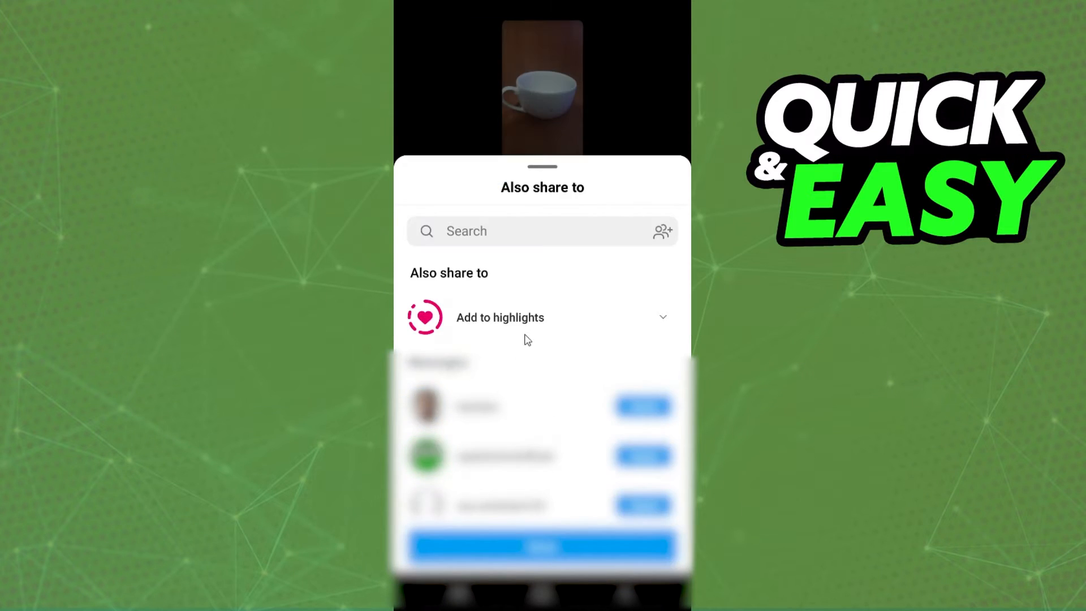
pyautogui.moveTo(516, 320)
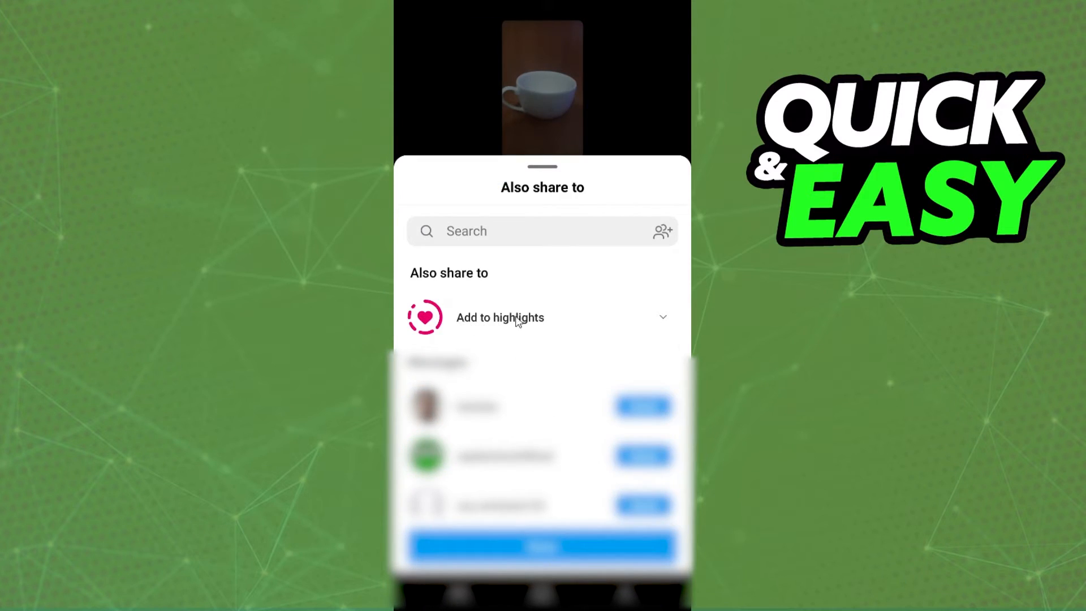
# Choose Add to highlights to place the cup story in a Highlights collection.
pyautogui.click(499, 317)
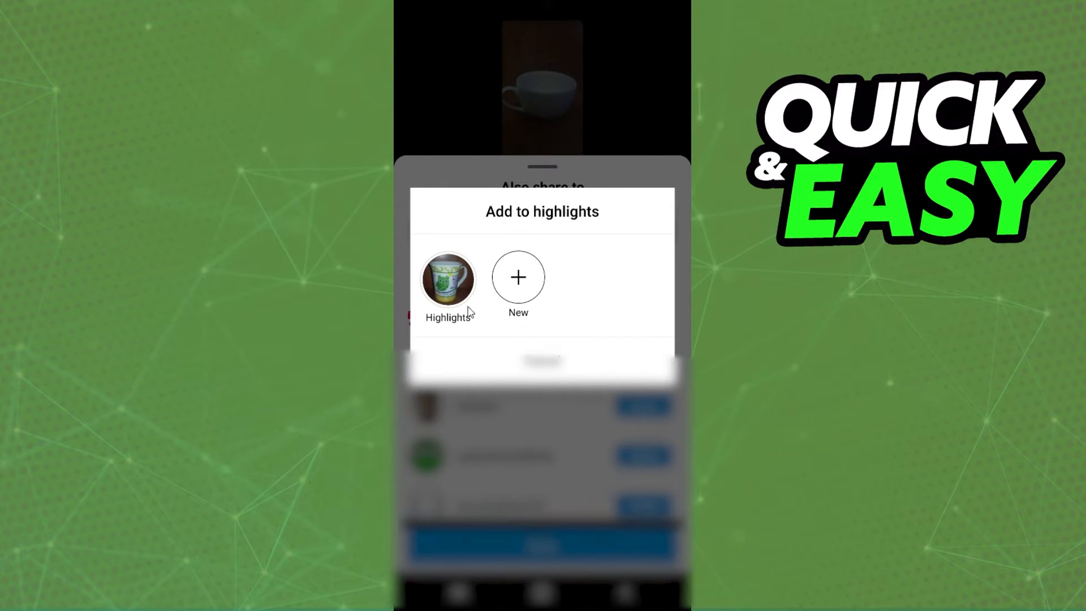
pyautogui.moveTo(520, 296)
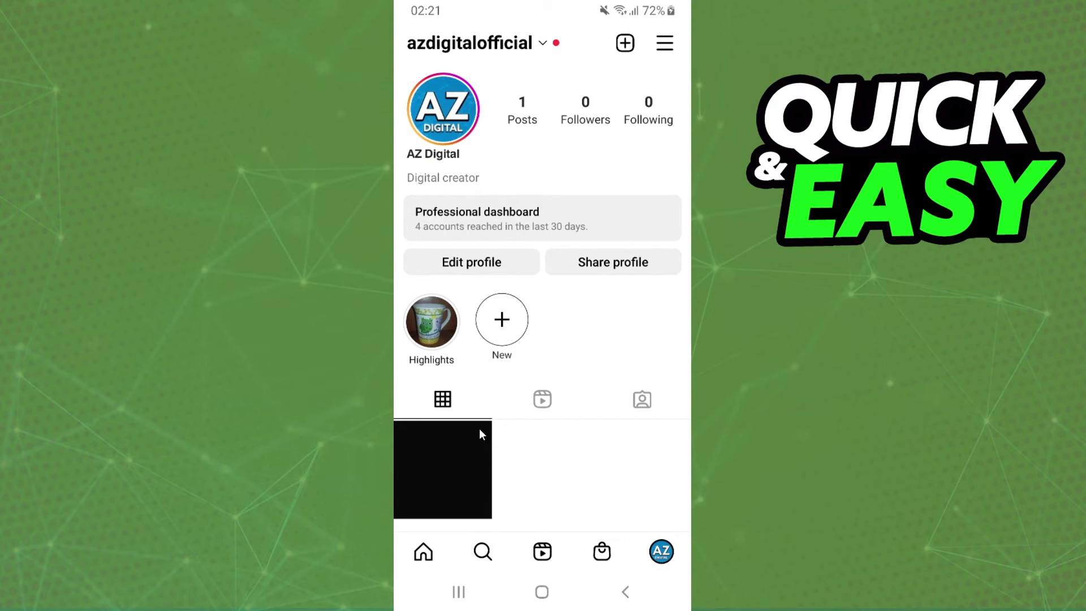
# Go to the profile where the Highlights row now shows the collection.
pyautogui.click(431, 322)
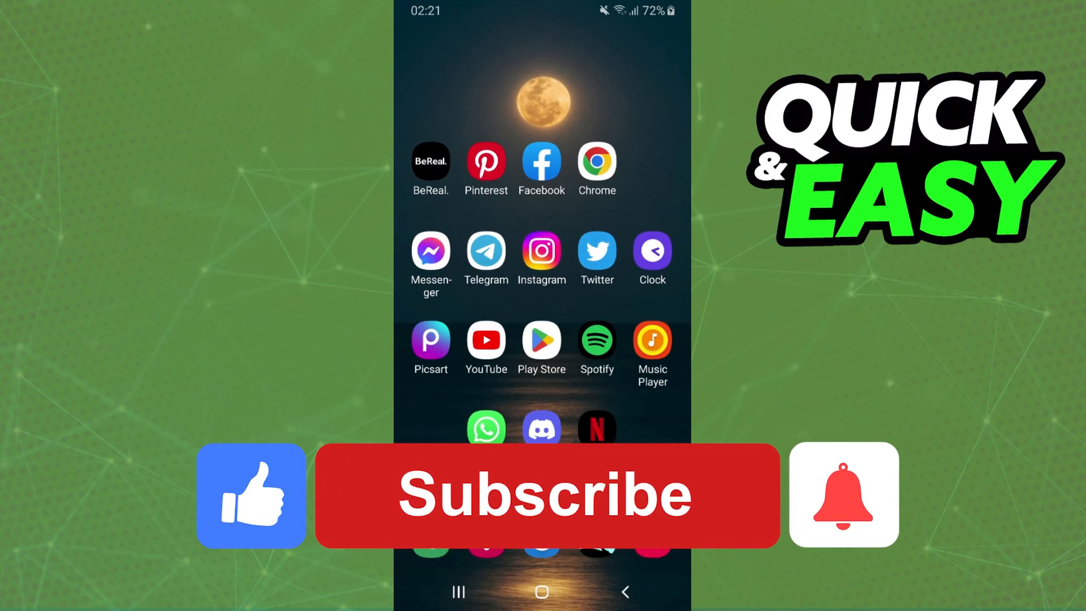
pyautogui.click(545, 495)
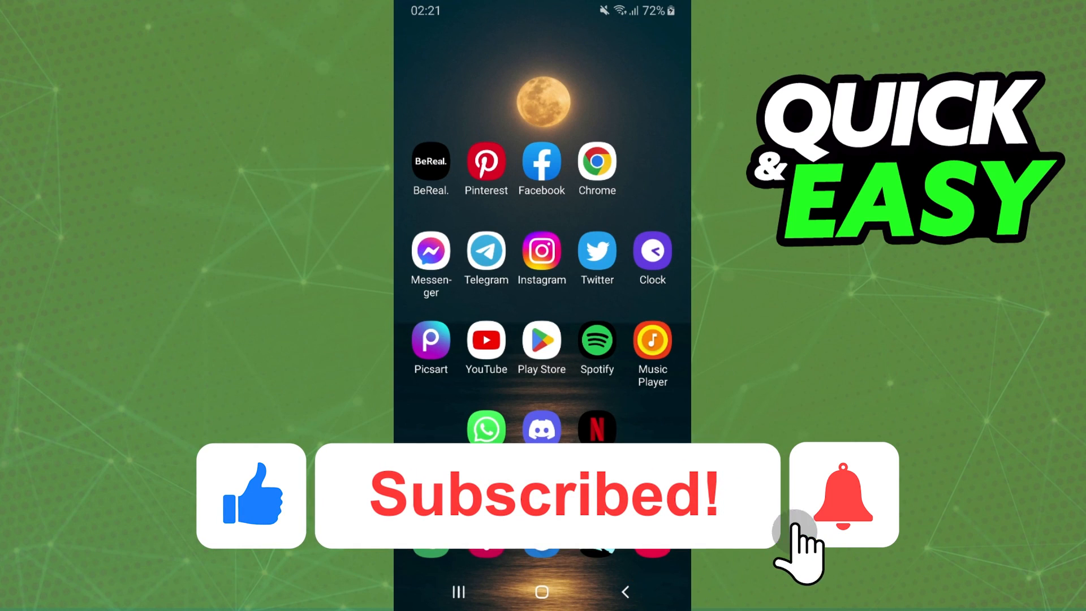
pyautogui.click(843, 494)
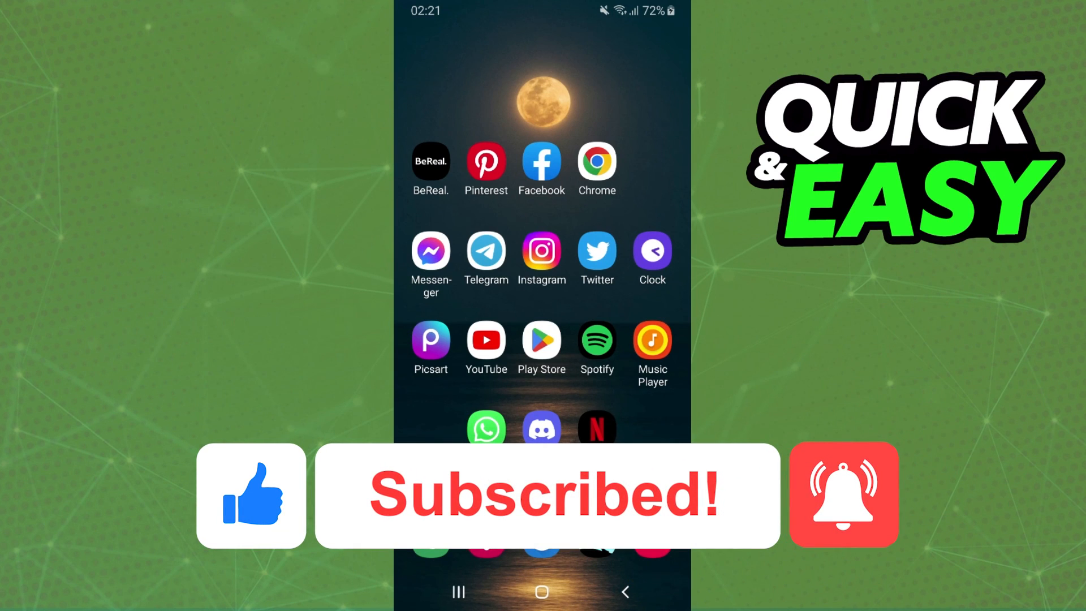